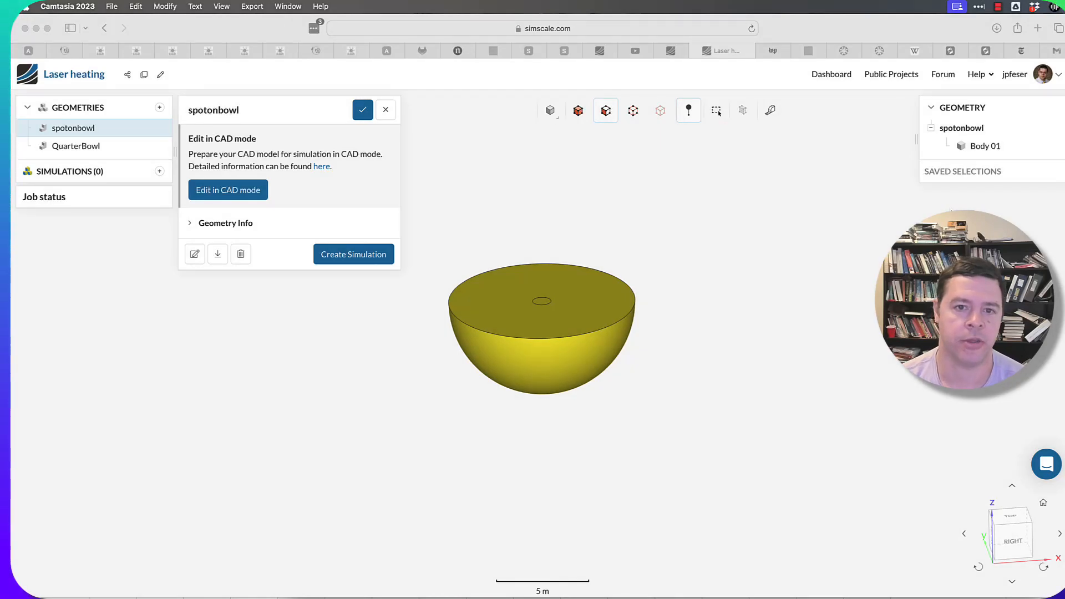
mouse_move(736, 199)
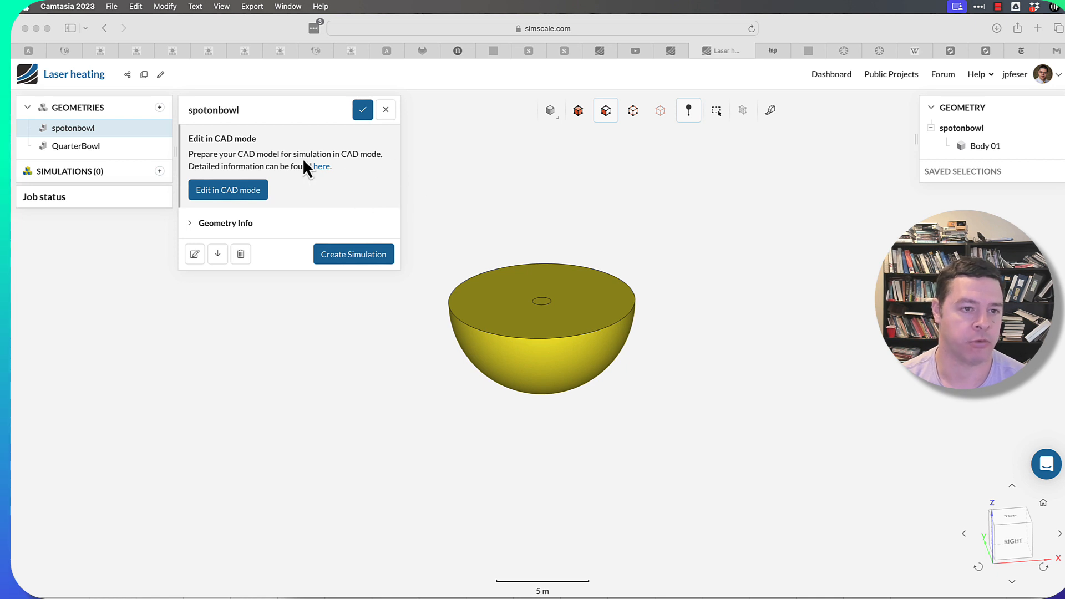
mouse_move(61, 129)
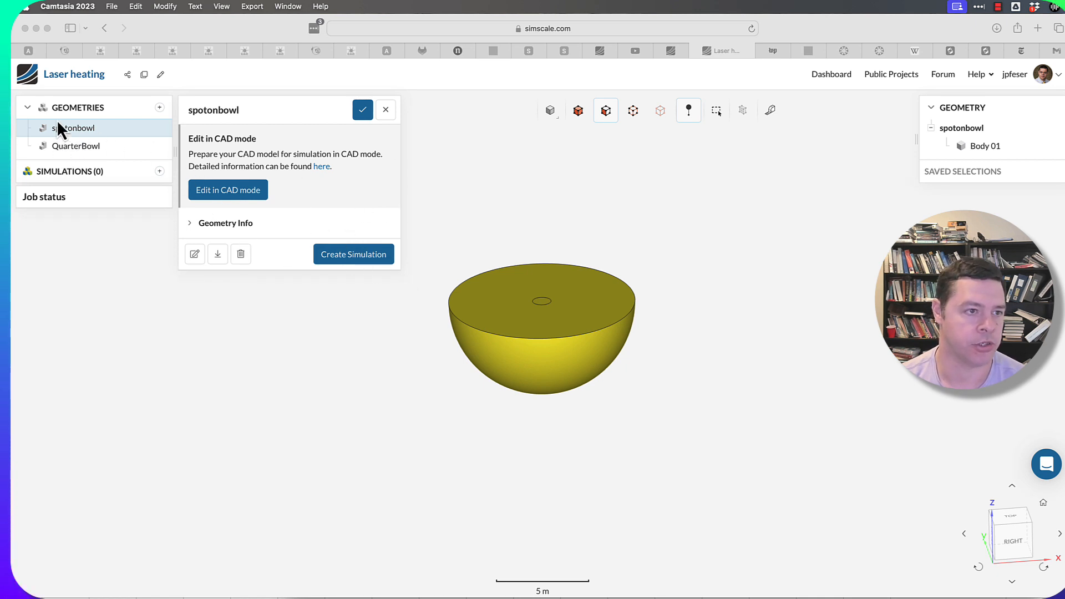
mouse_move(283, 272)
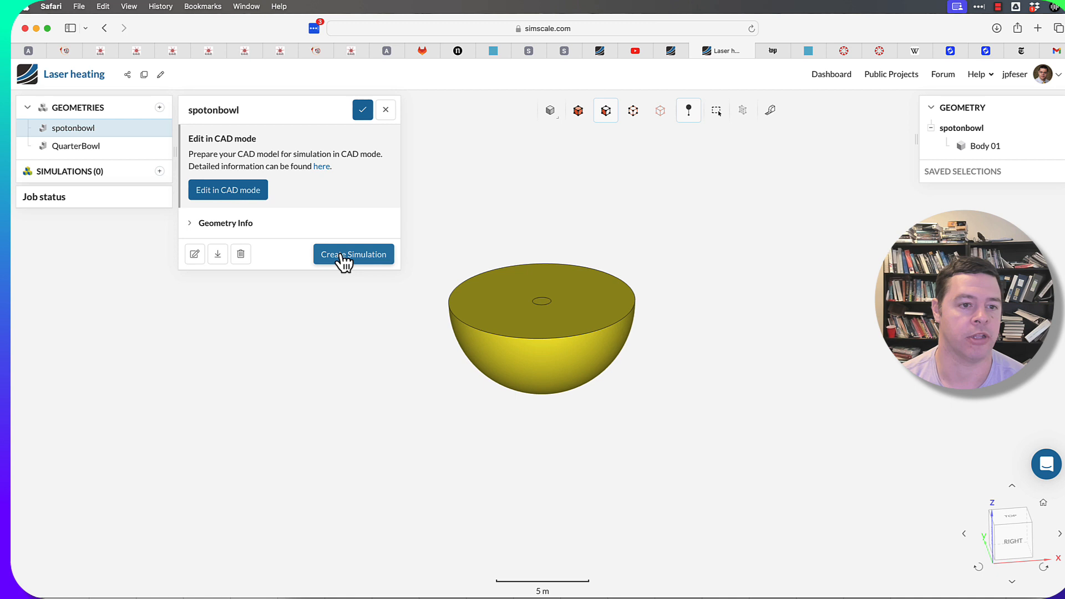
Start a new simulation from the spotonbowl geometry panel
left_click(353, 255)
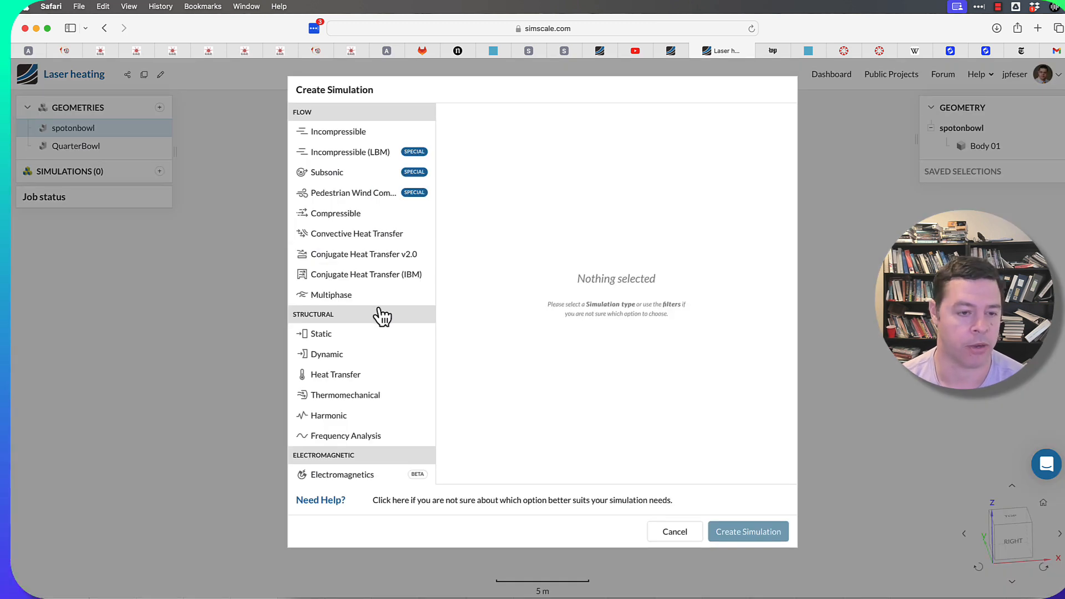
mouse_move(421, 333)
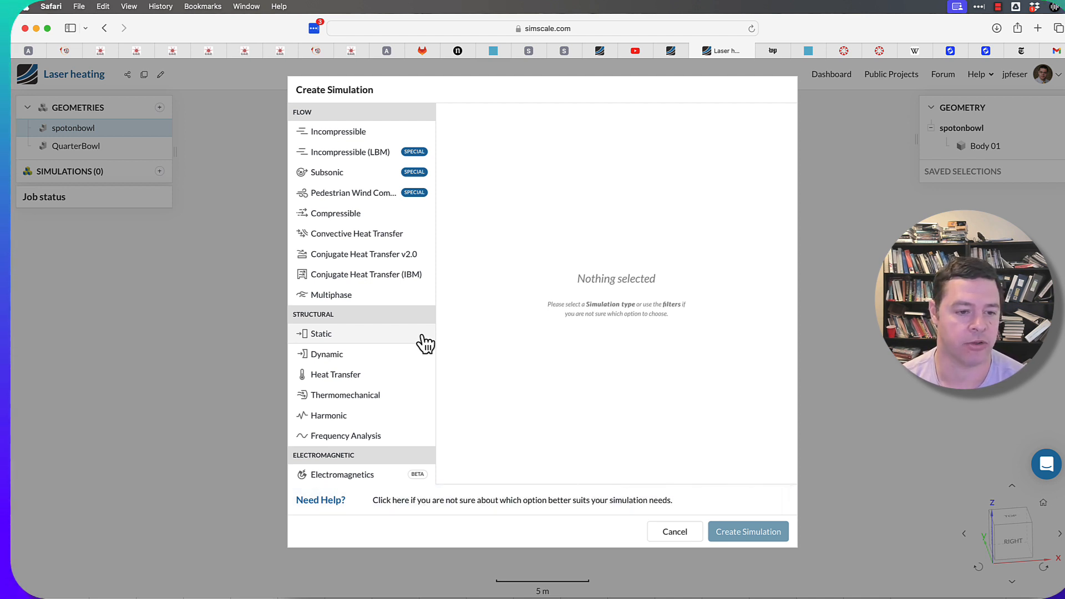
mouse_move(367, 279)
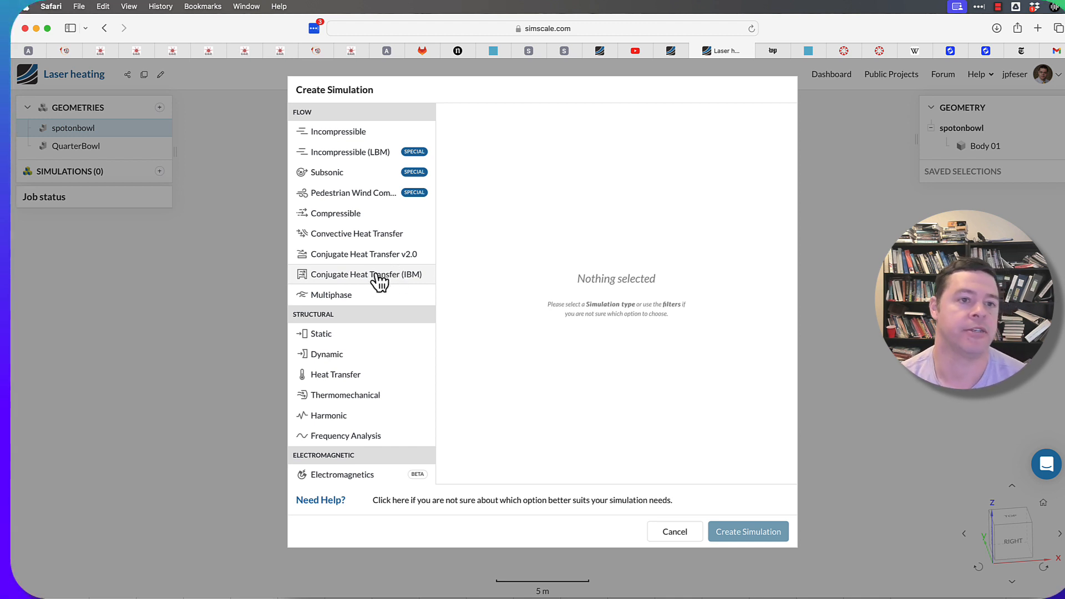
mouse_move(389, 363)
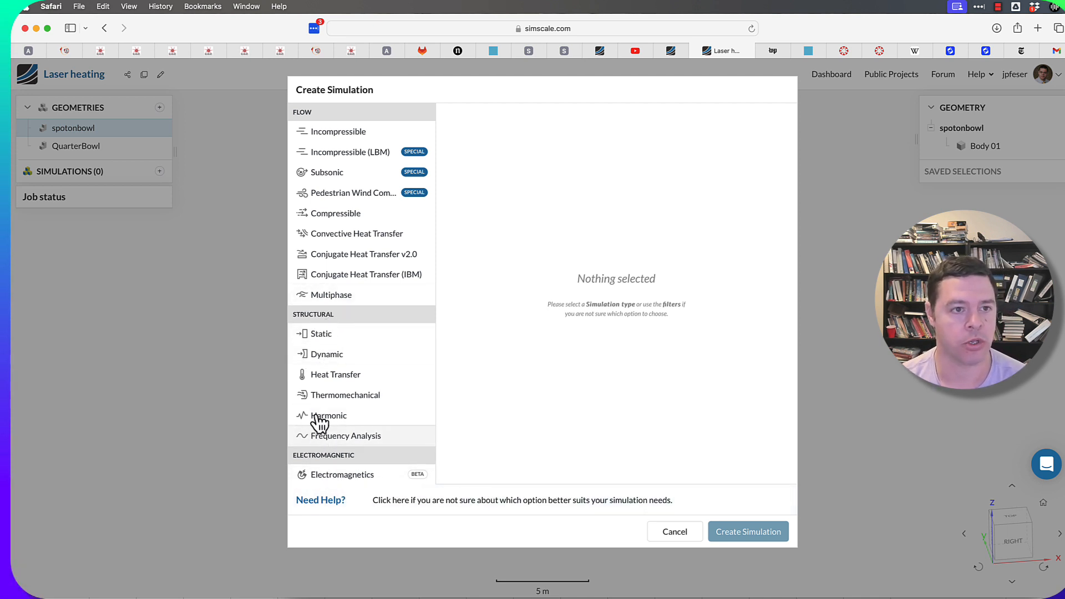
mouse_move(453, 332)
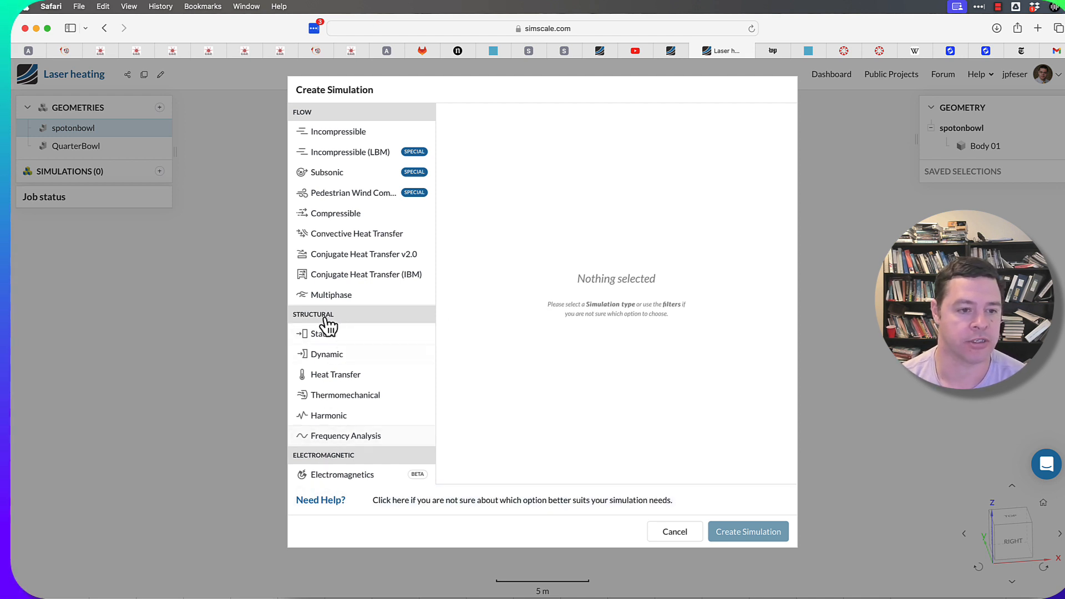
mouse_move(336, 416)
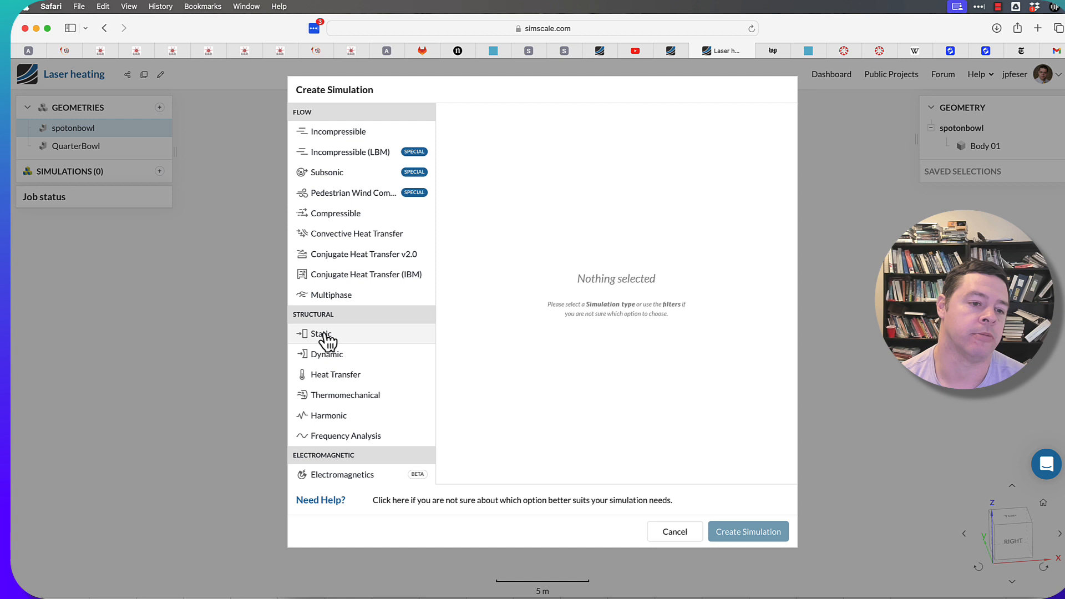
mouse_move(329, 415)
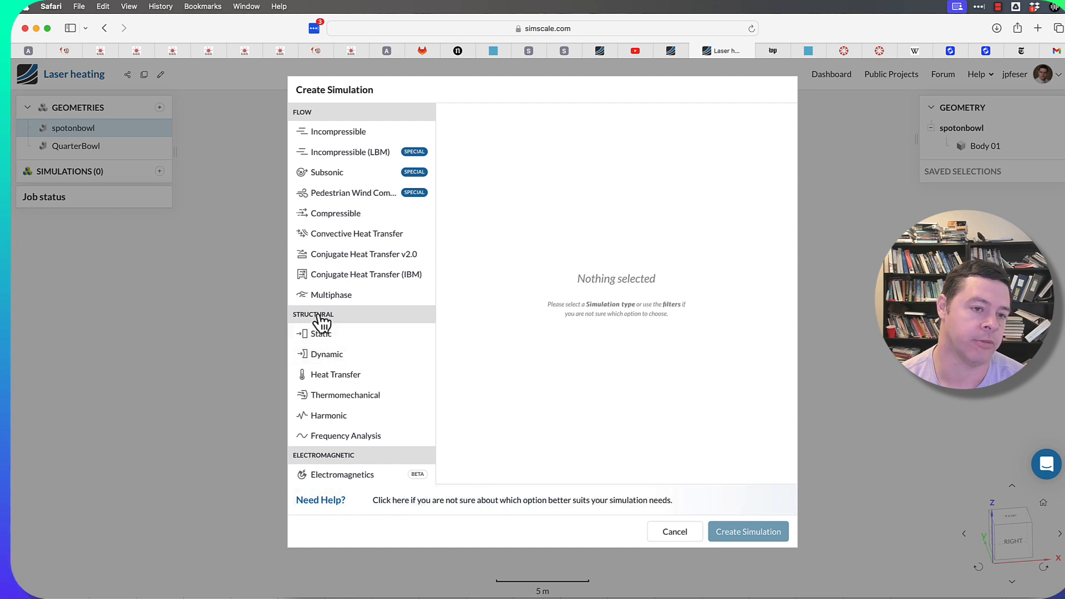
mouse_move(334, 131)
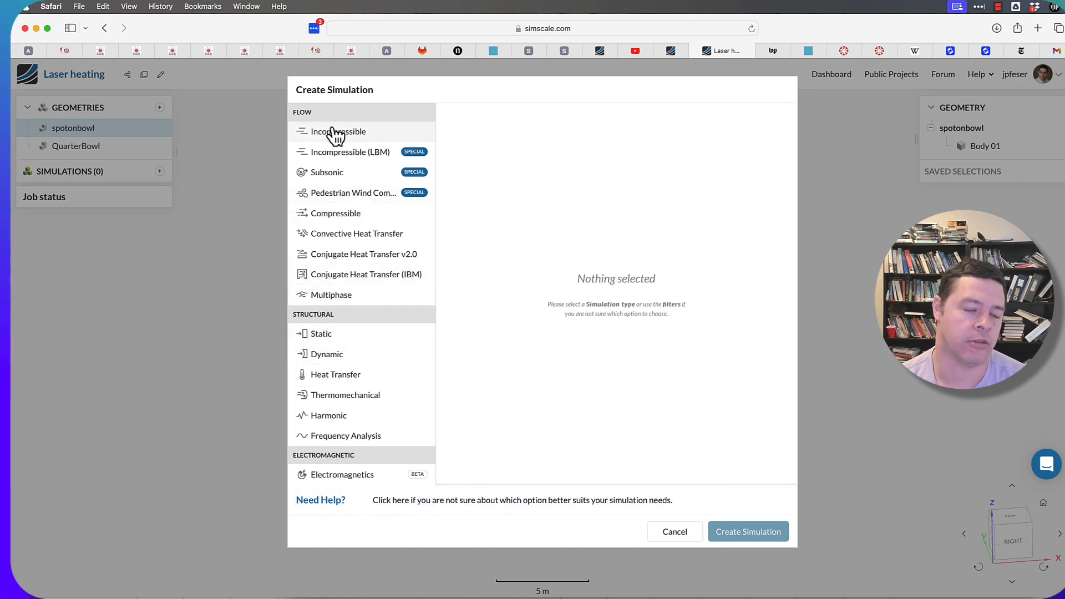
mouse_move(350, 216)
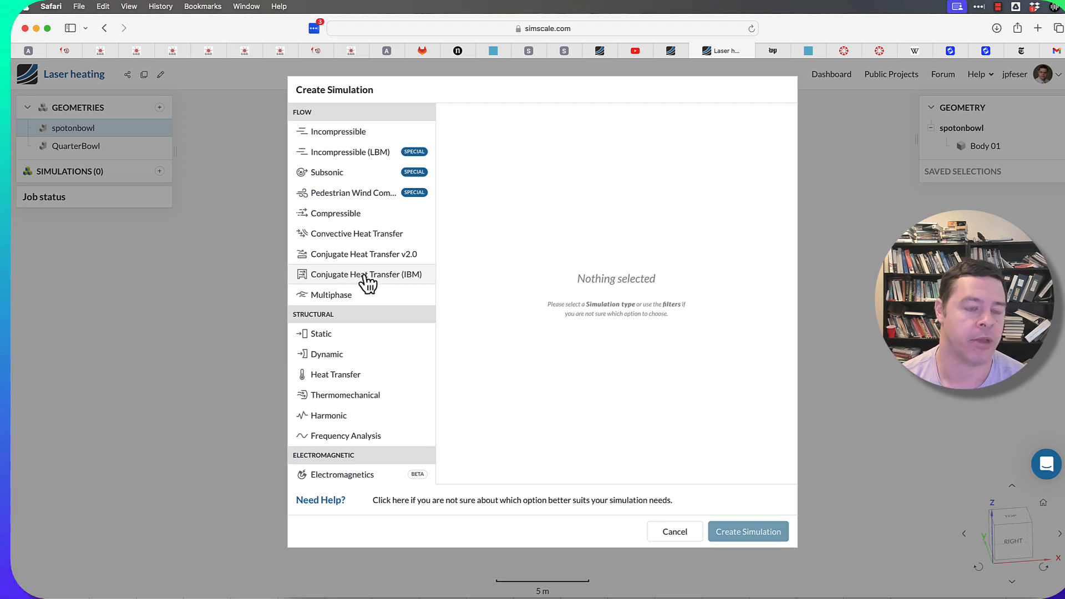
mouse_move(353, 253)
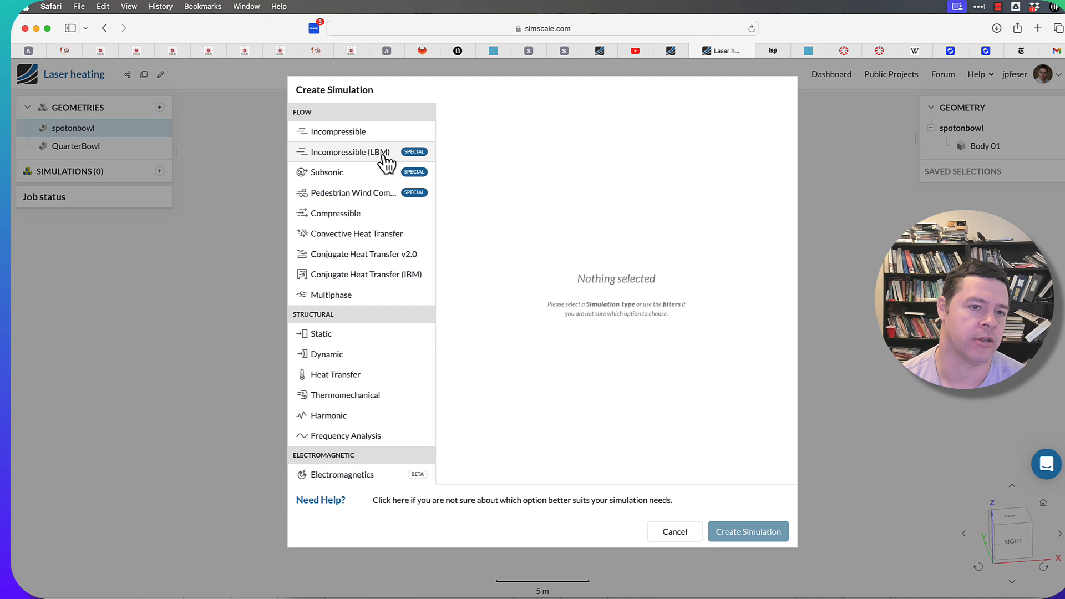
mouse_move(335, 158)
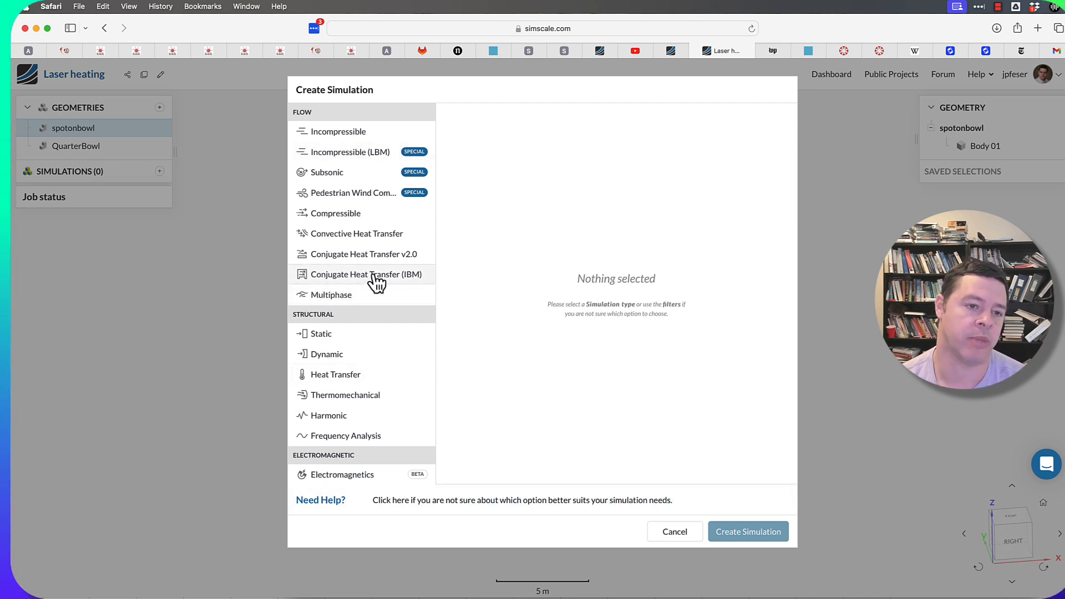
Preview Conjugate Heat Transfer (IBM) and Multiphase, settling on Conjugate Heat Transfer (IBM)
left_click(366, 274)
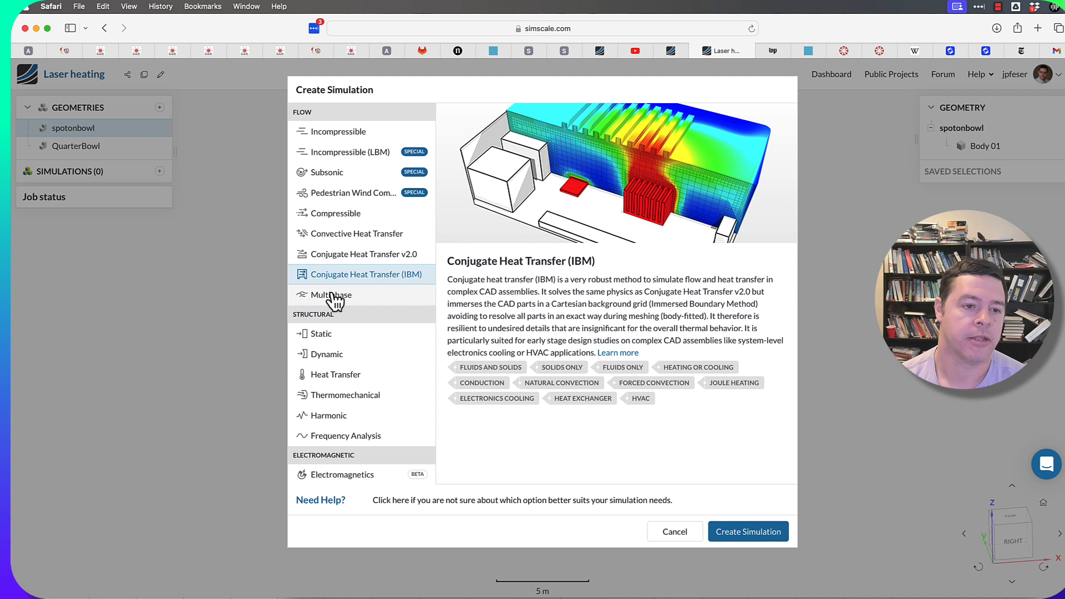
left_click(332, 294)
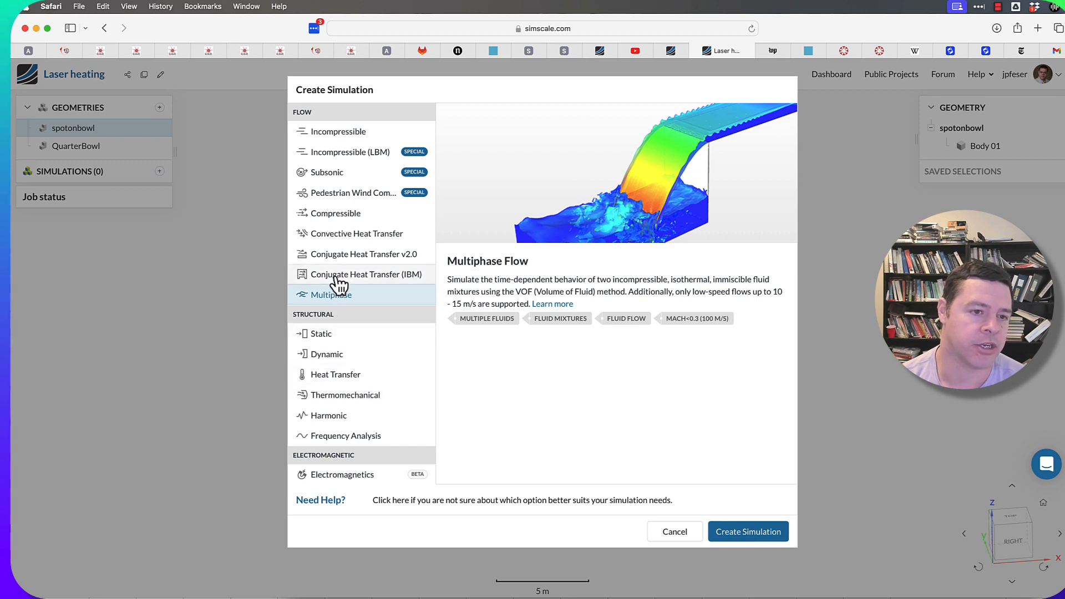
left_click(364, 275)
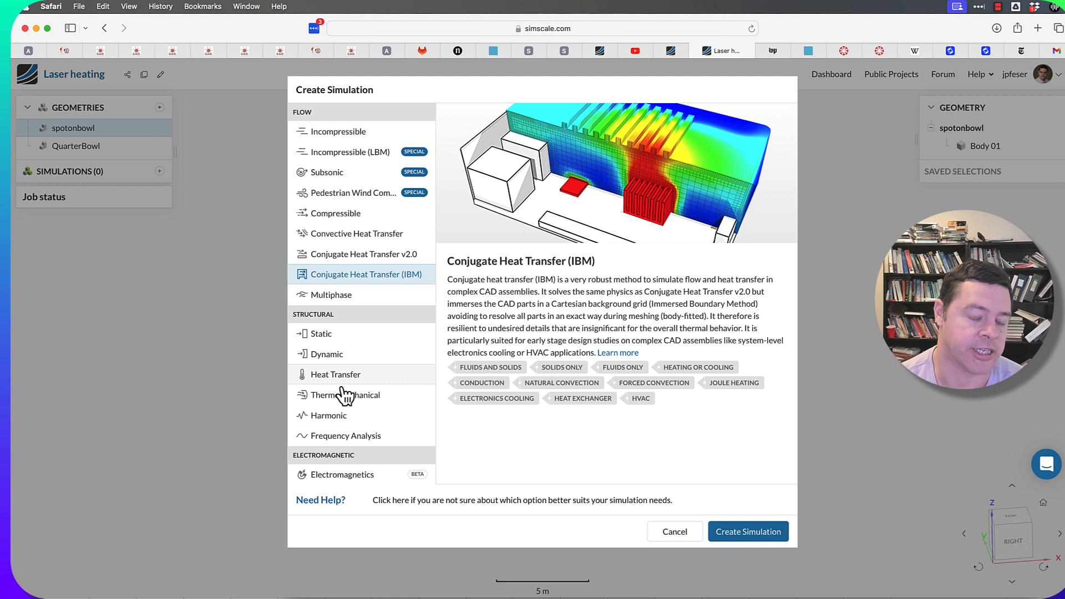
mouse_move(319, 358)
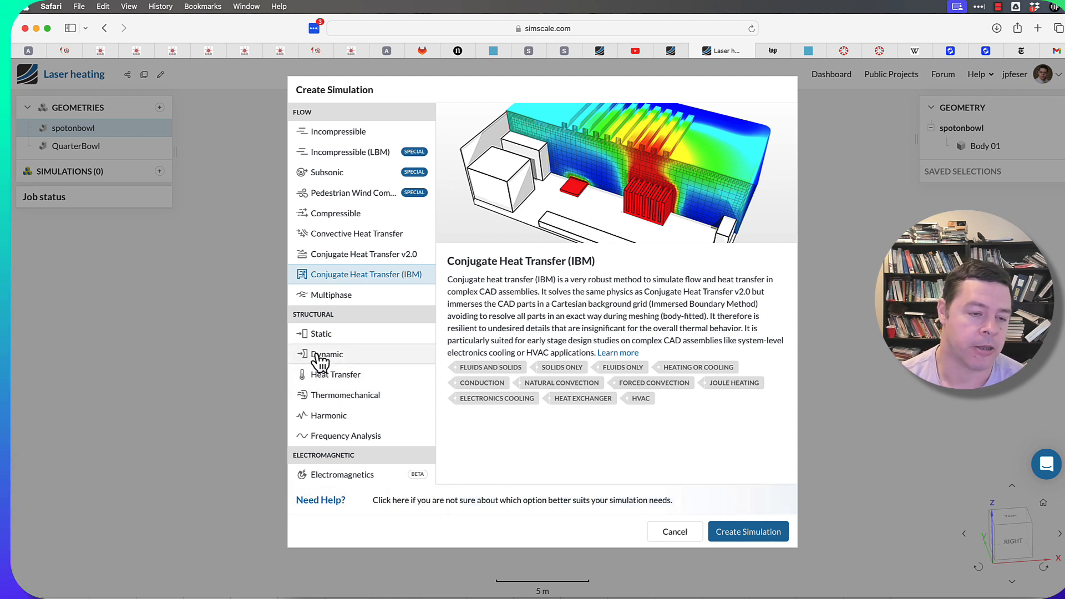
mouse_move(343, 381)
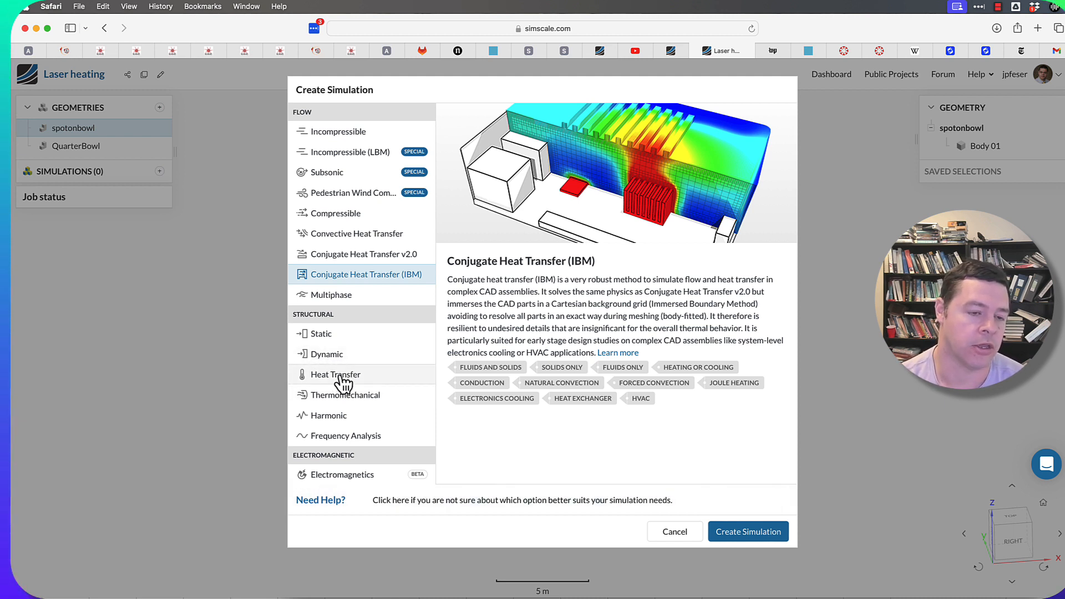
mouse_move(330, 294)
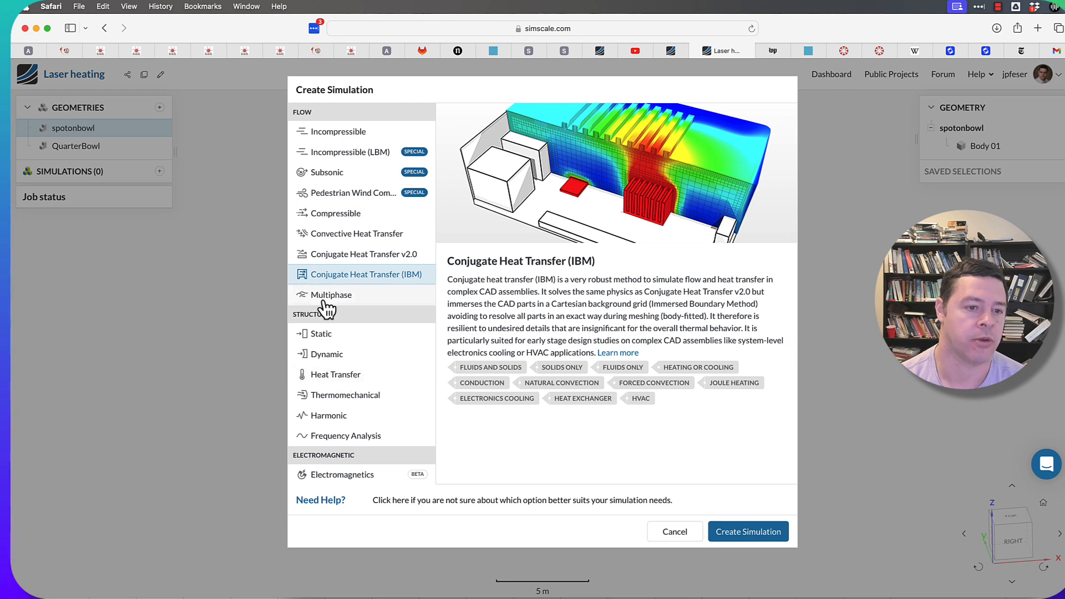
Compare Heat Transfer, Static and Dynamic descriptions, ending on Thermomechanical
left_click(335, 374)
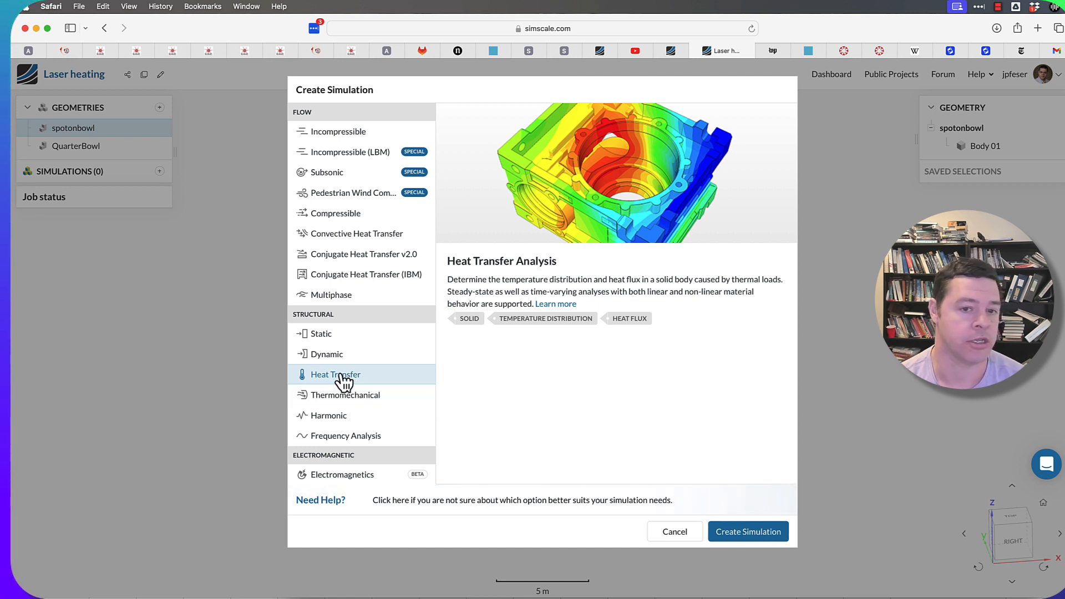
mouse_move(320, 377)
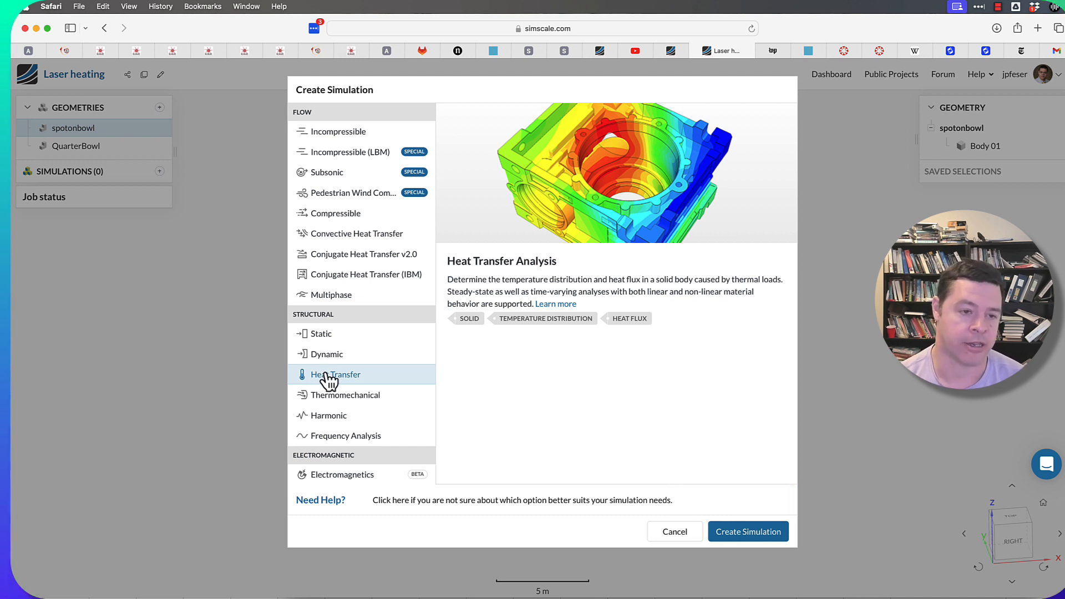
left_click(322, 334)
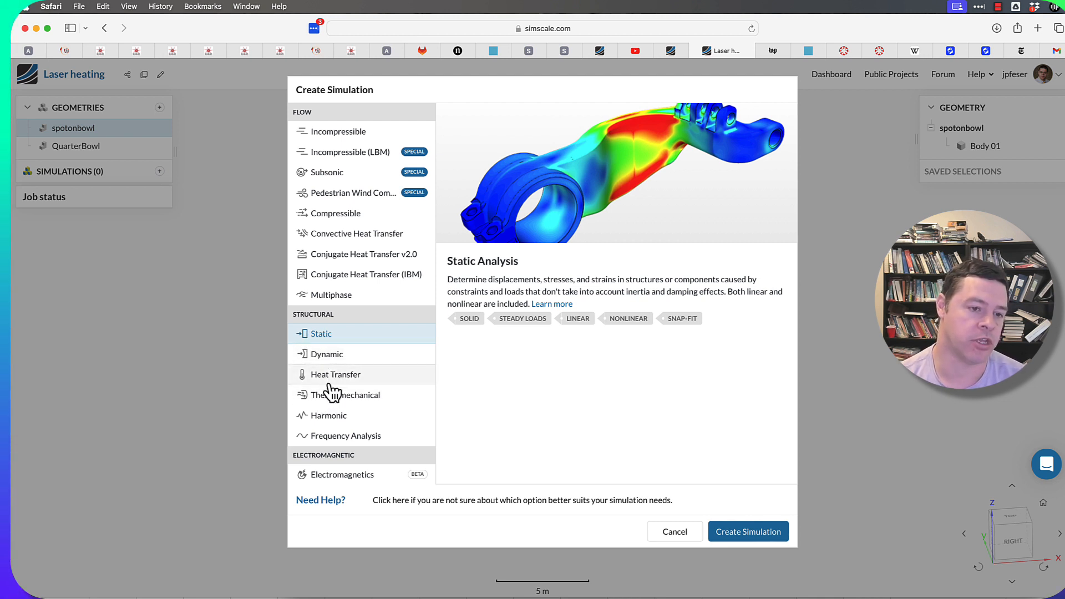
left_click(345, 395)
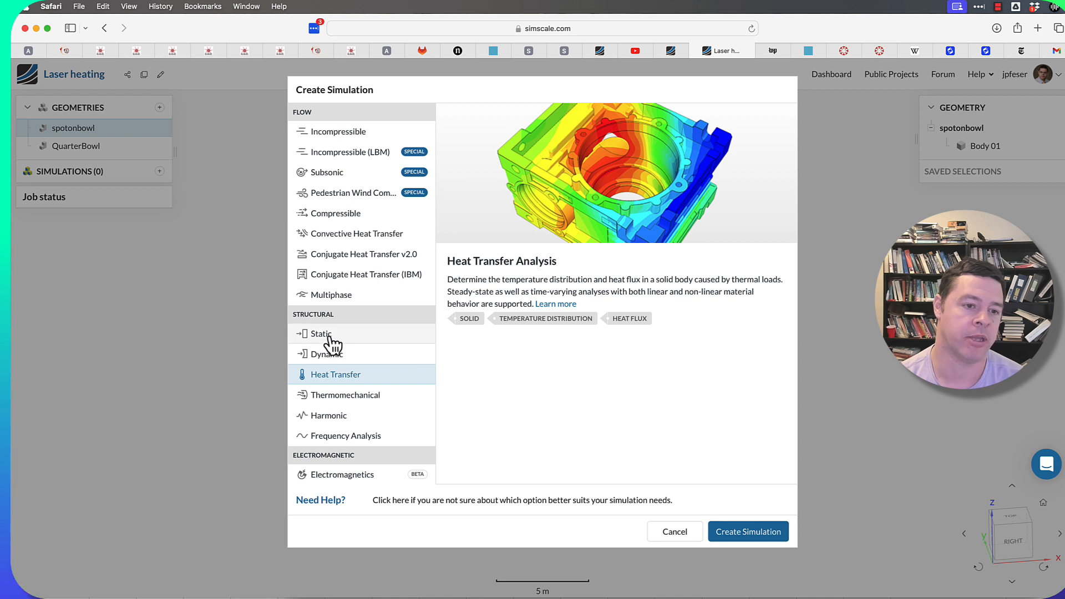
left_click(320, 333)
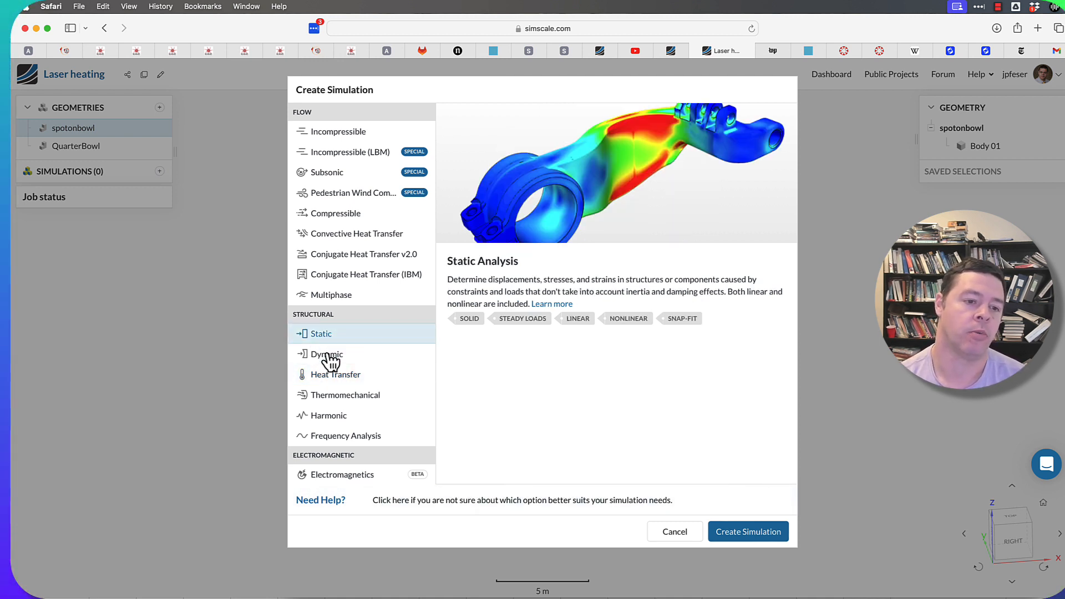
left_click(345, 395)
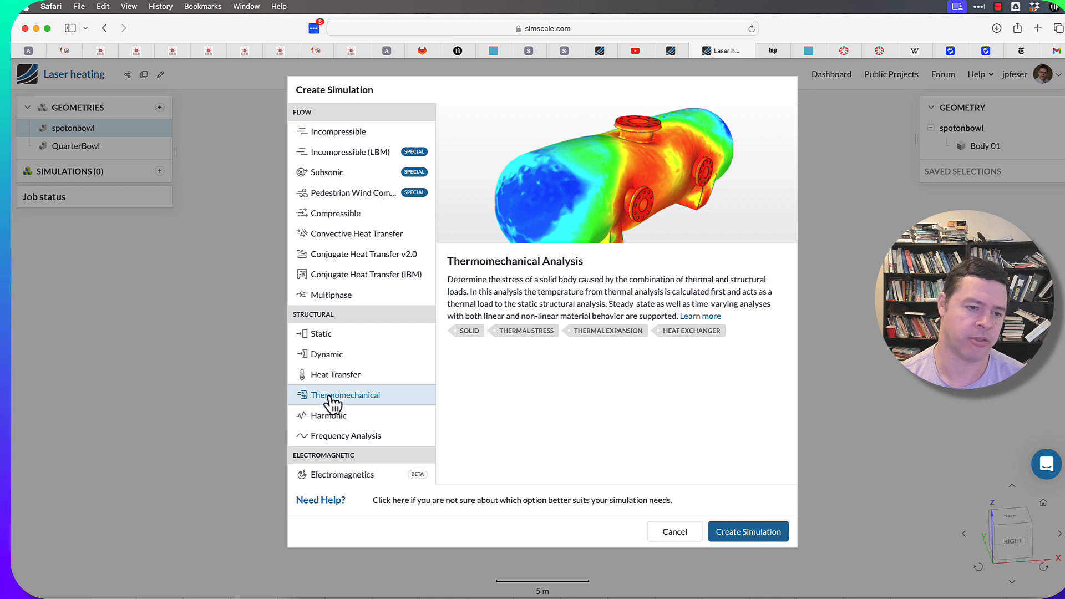
mouse_move(353, 411)
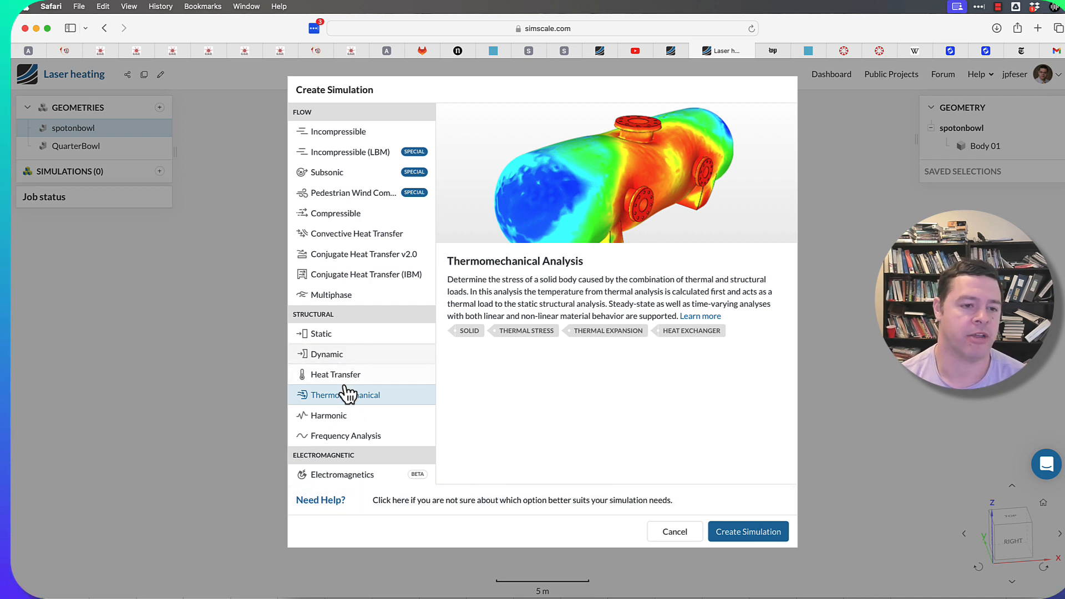
mouse_move(353, 359)
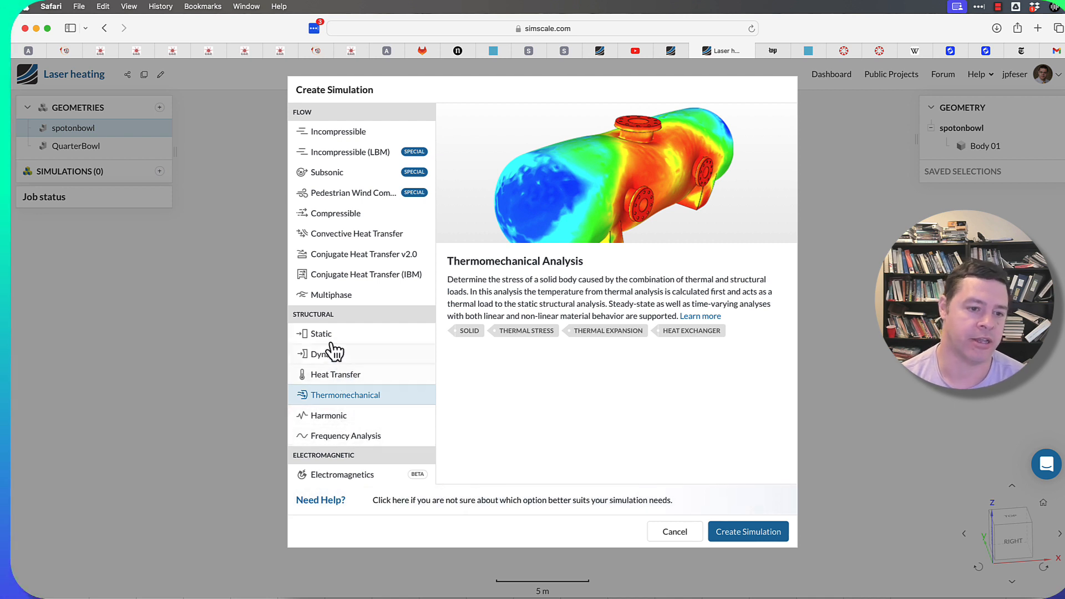
Preview Harmonic and Frequency Analysis descriptions, returning to Harmonic
left_click(328, 415)
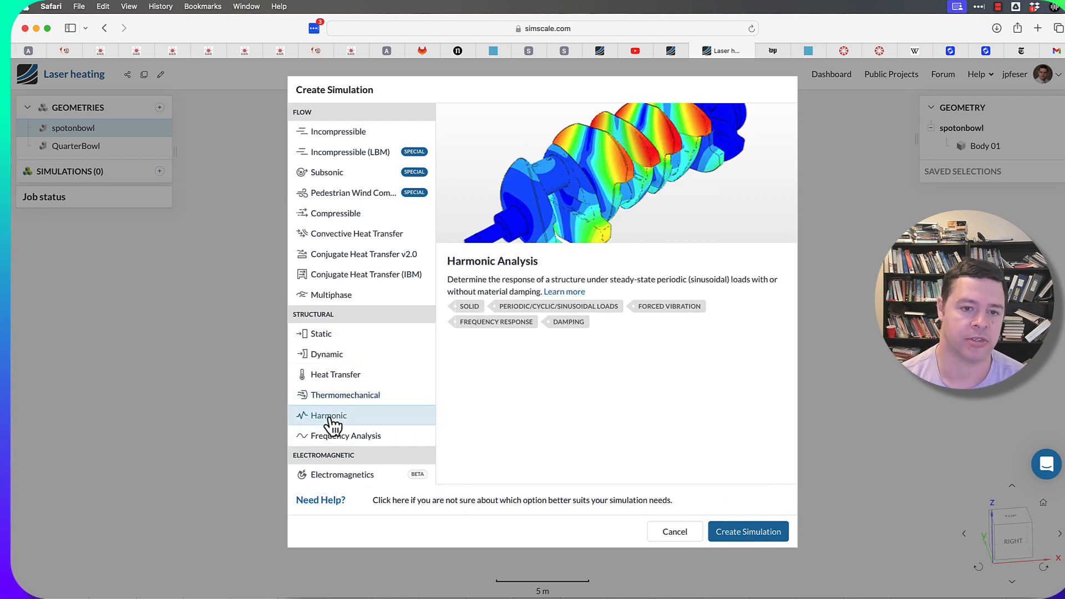
left_click(344, 436)
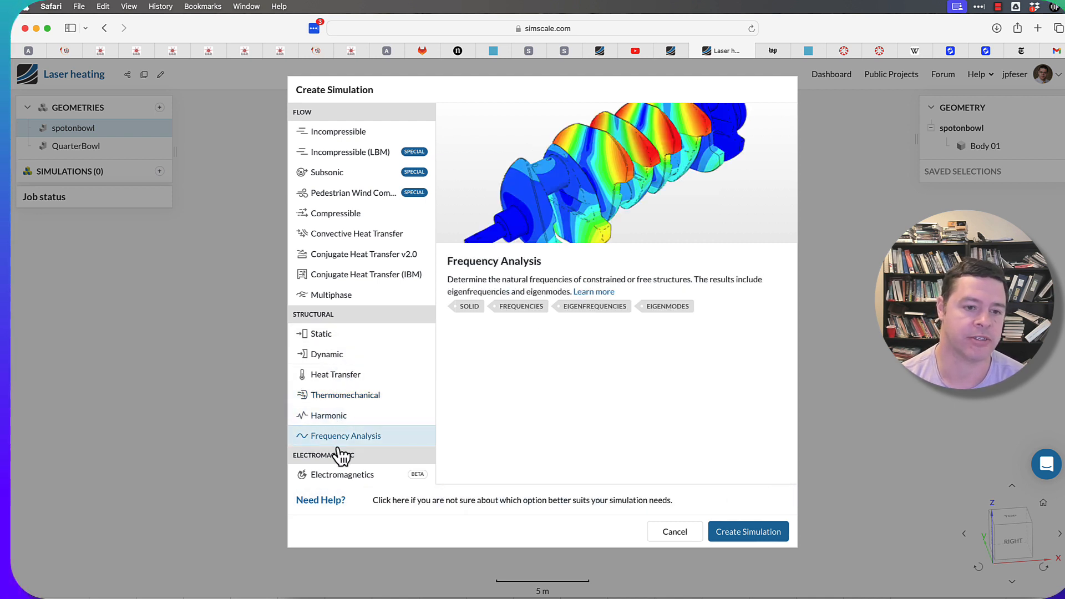
left_click(332, 415)
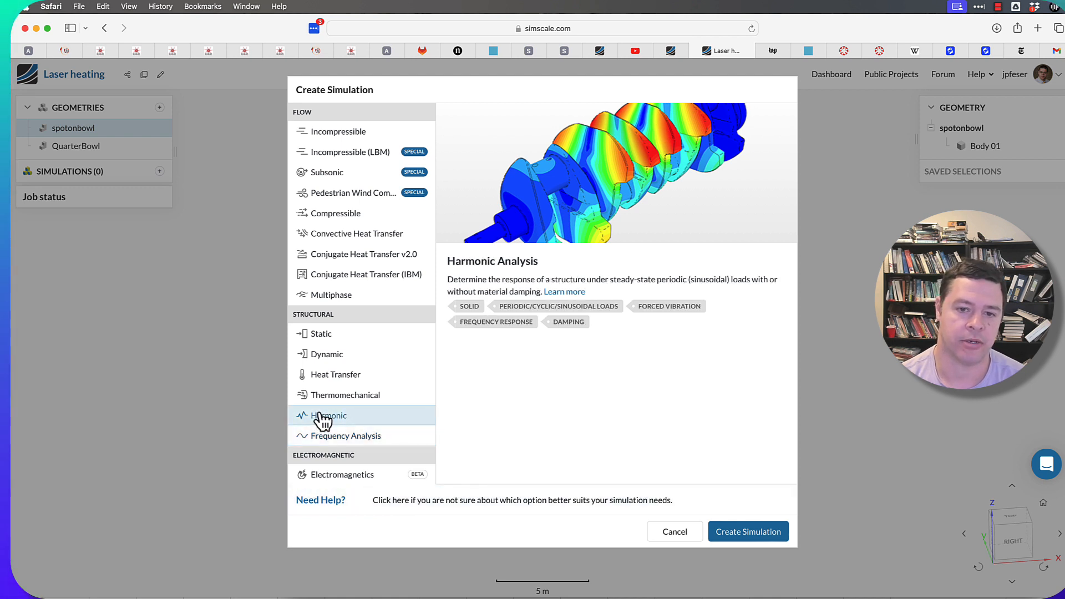
mouse_move(326, 421)
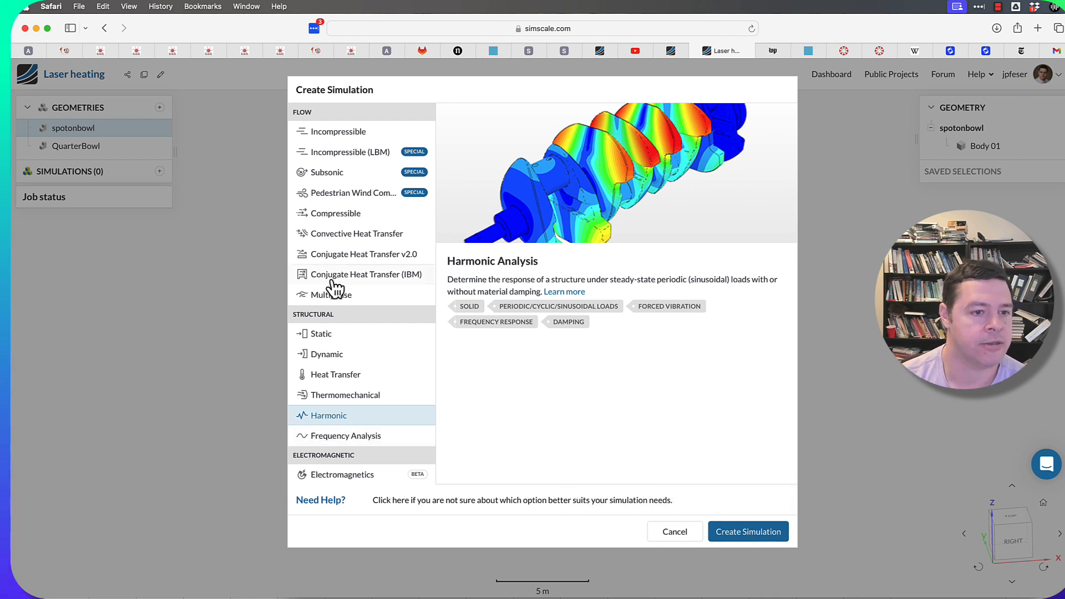
mouse_move(349, 294)
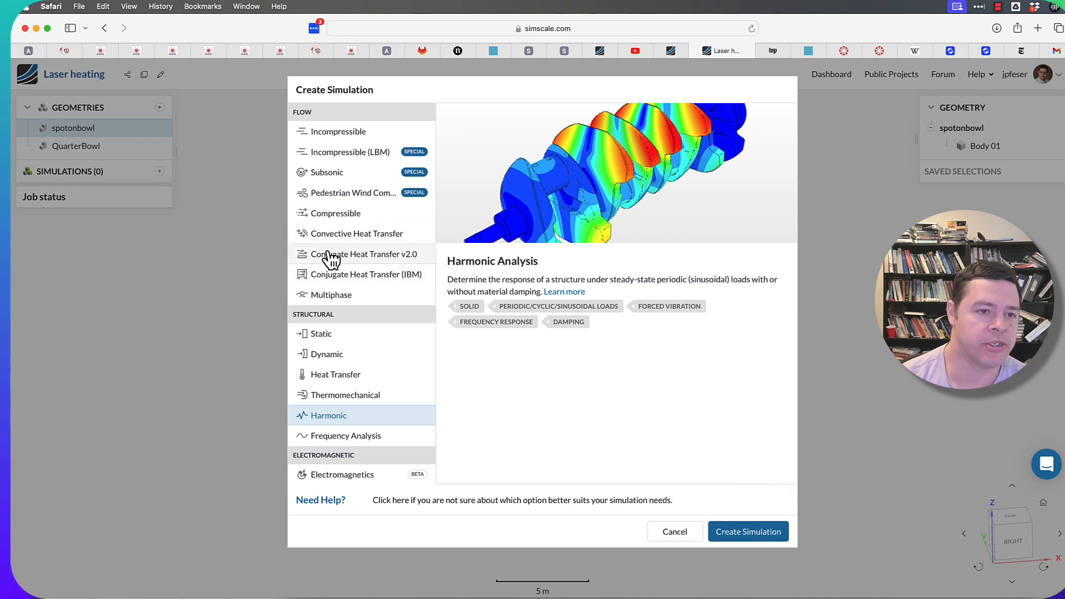
Preview Convective Heat Transfer, then Conjugate Heat Transfer v2.0 descriptions
left_click(357, 233)
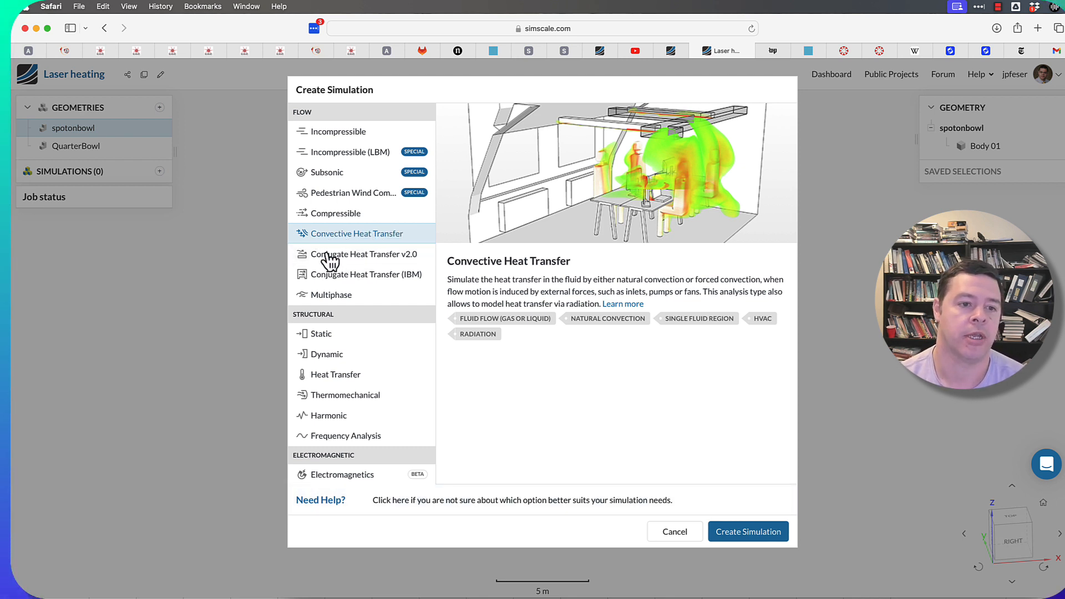
left_click(363, 254)
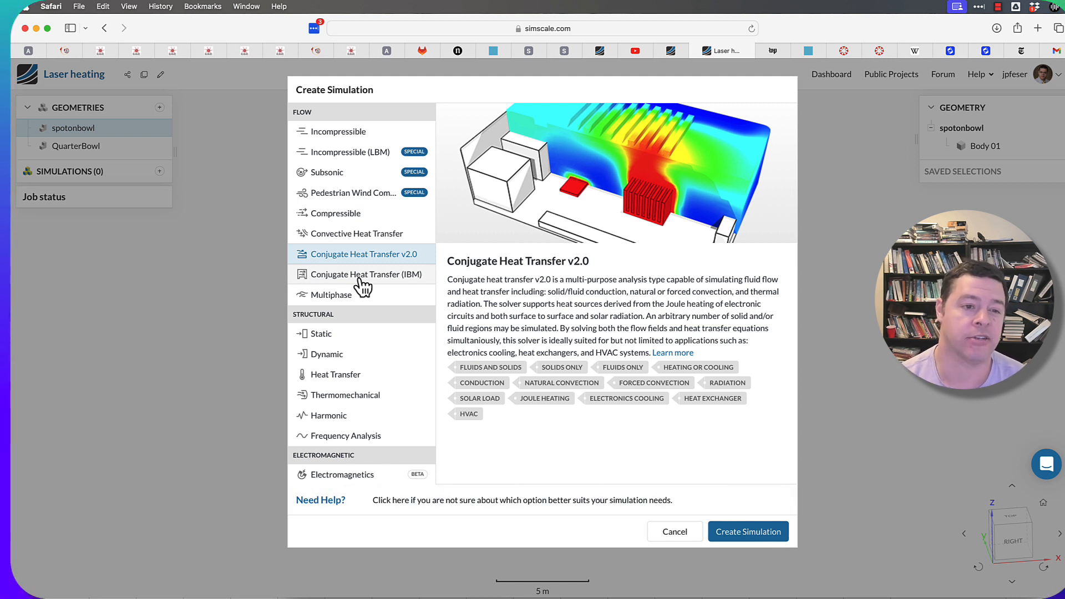
mouse_move(569, 299)
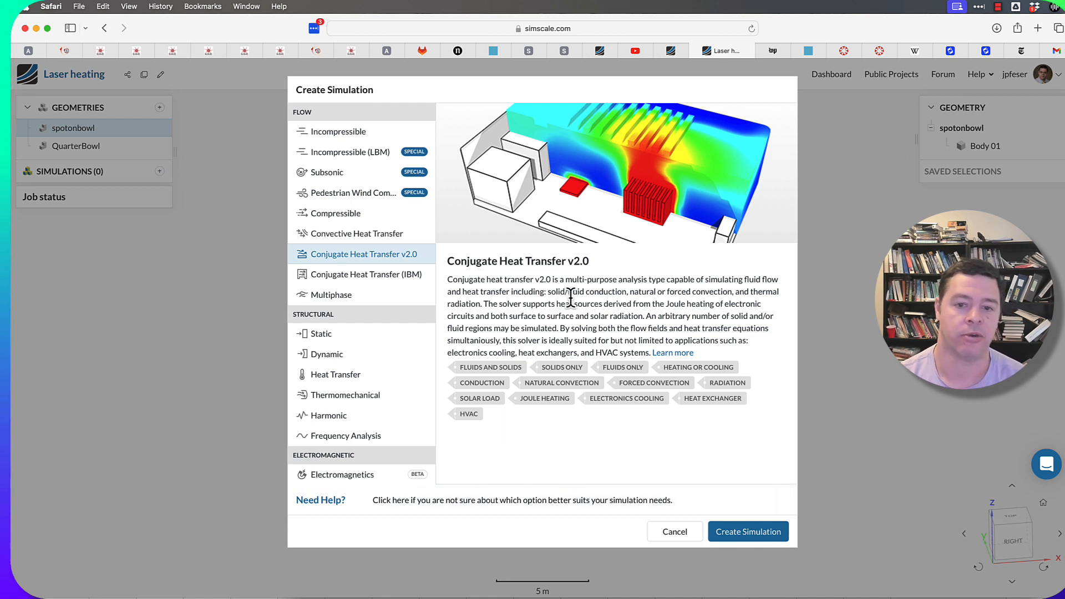
mouse_move(479, 319)
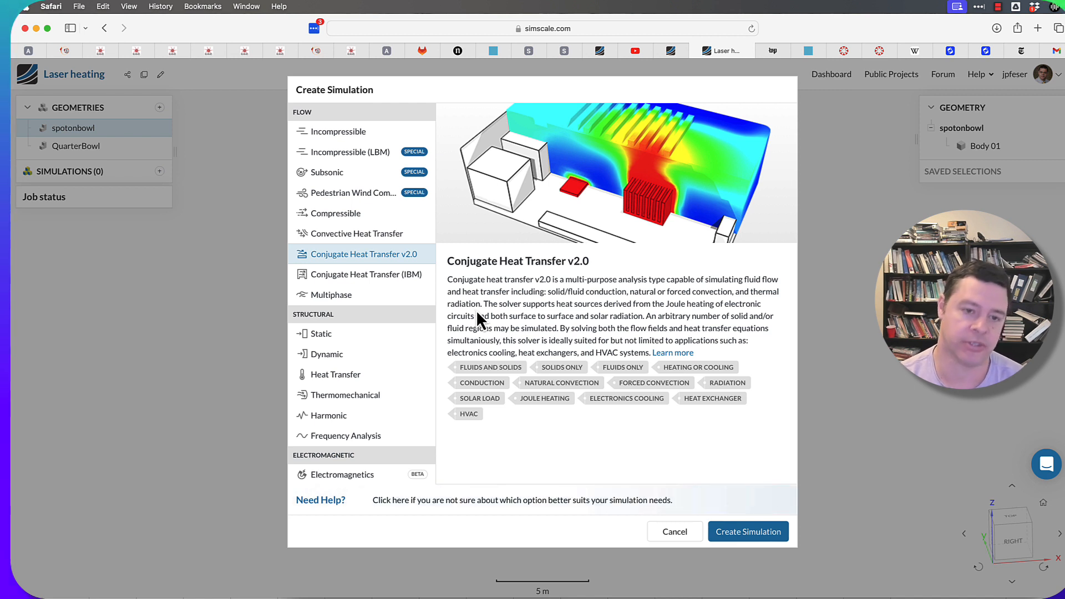
mouse_move(470, 307)
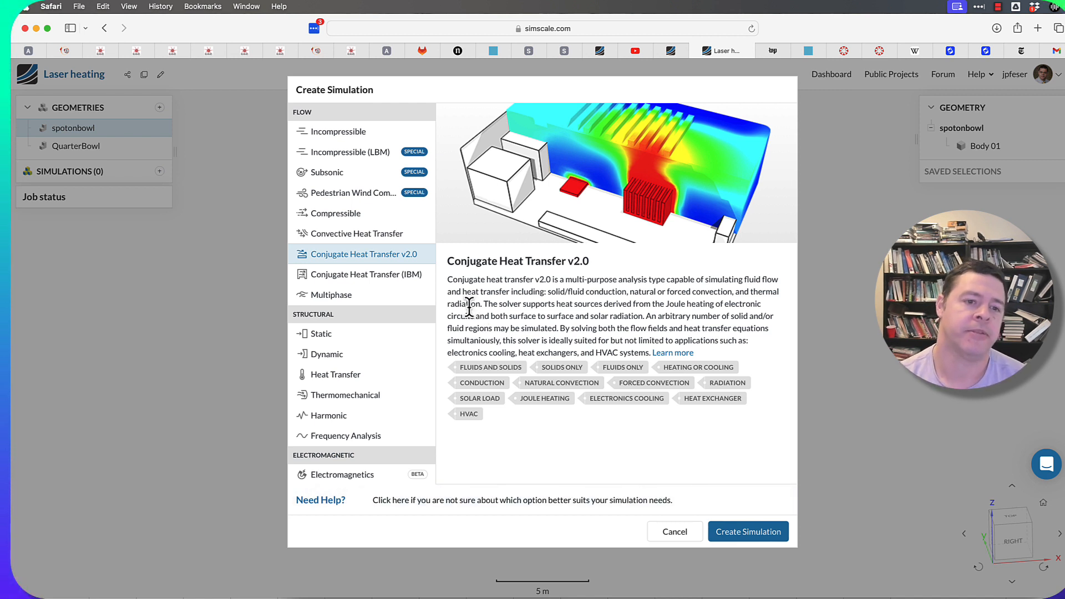
mouse_move(359, 282)
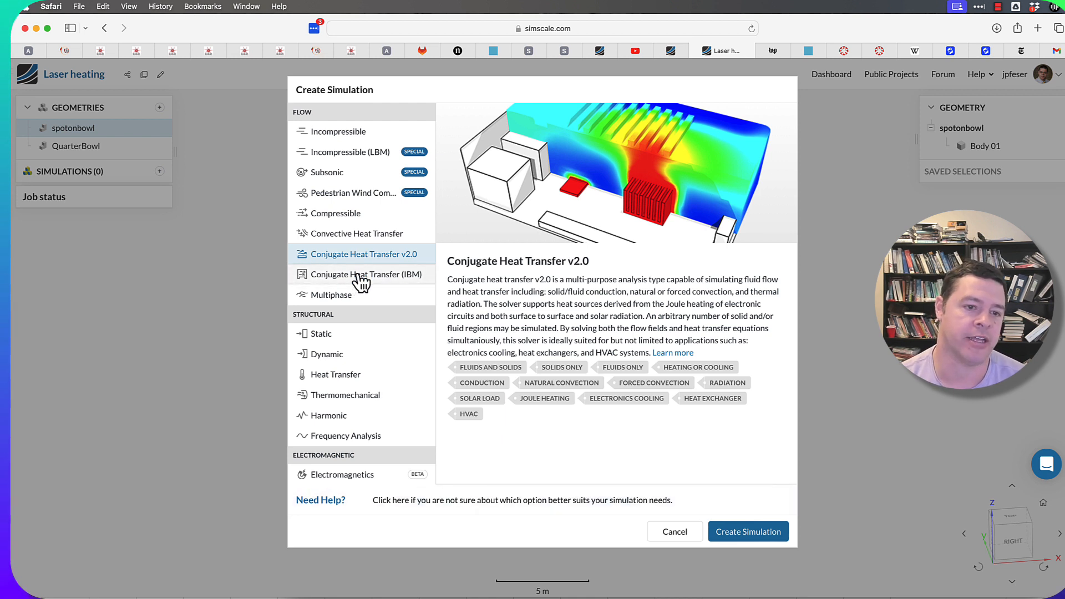
mouse_move(385, 258)
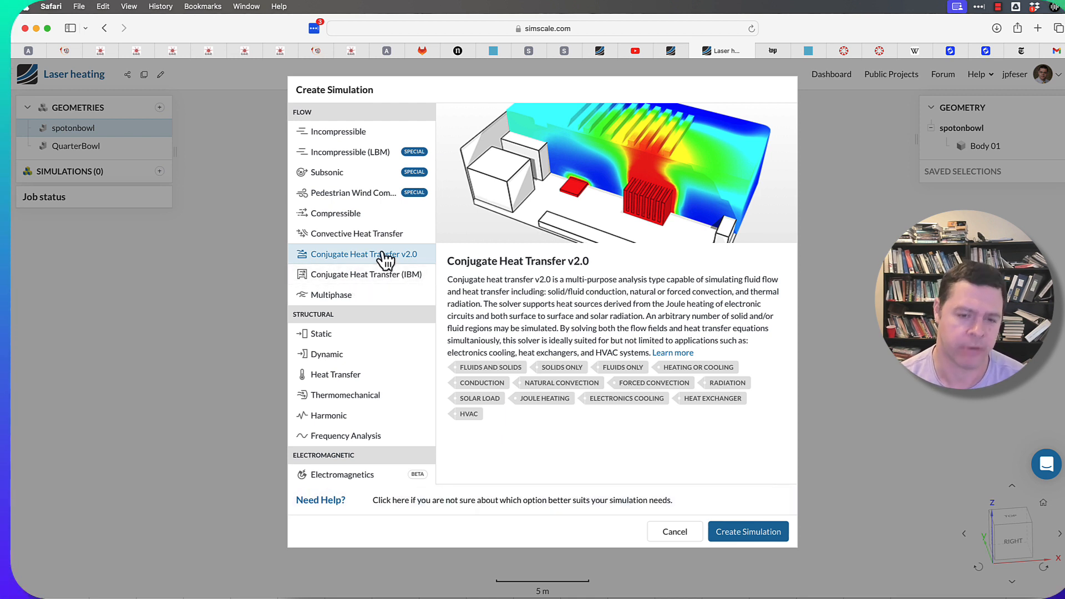
mouse_move(348, 265)
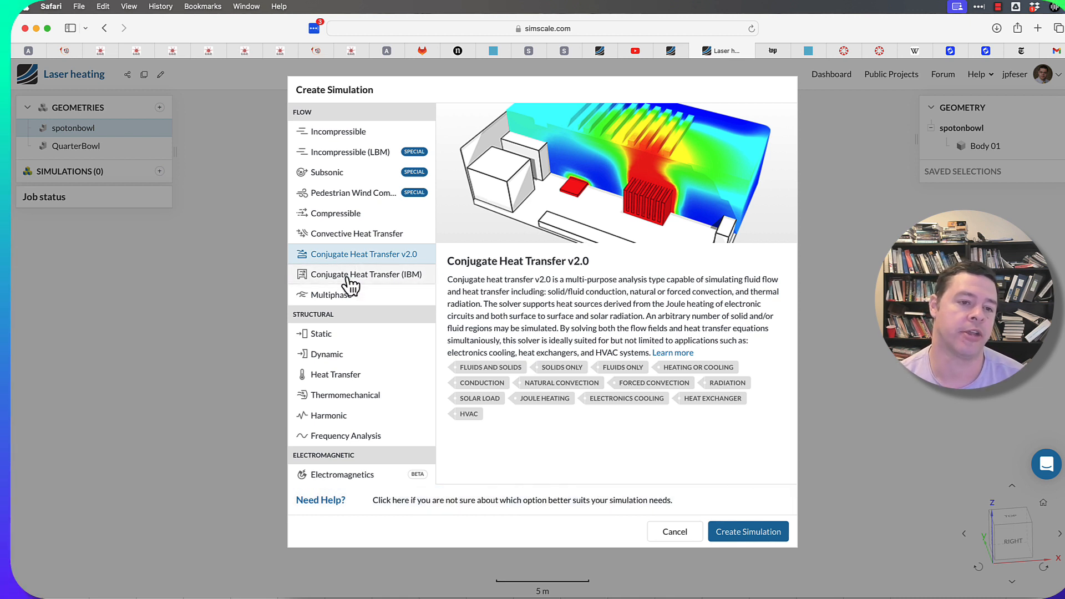
left_click(365, 274)
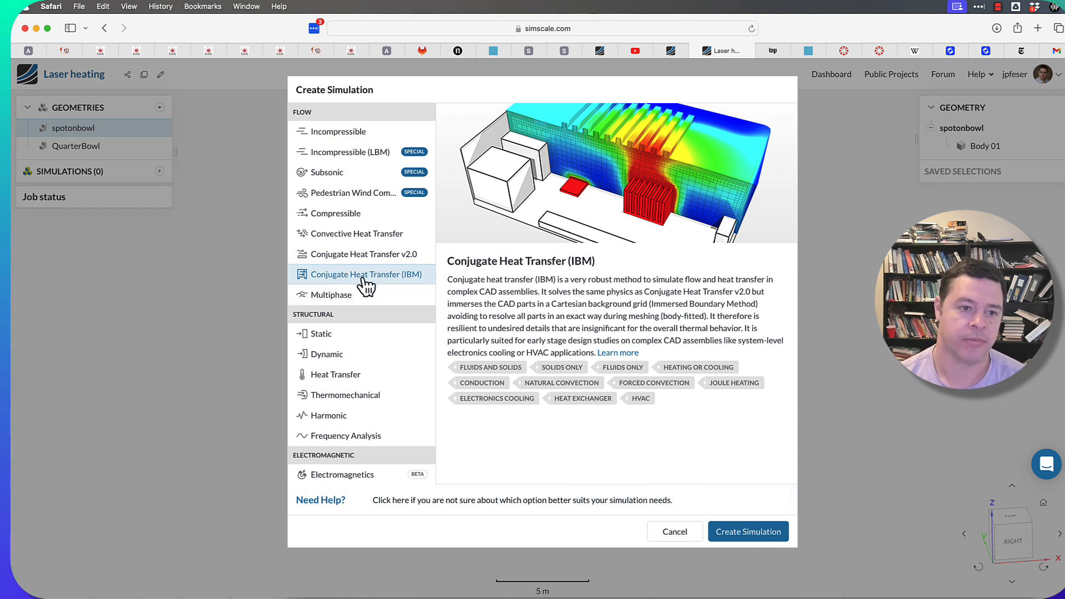
left_click(363, 254)
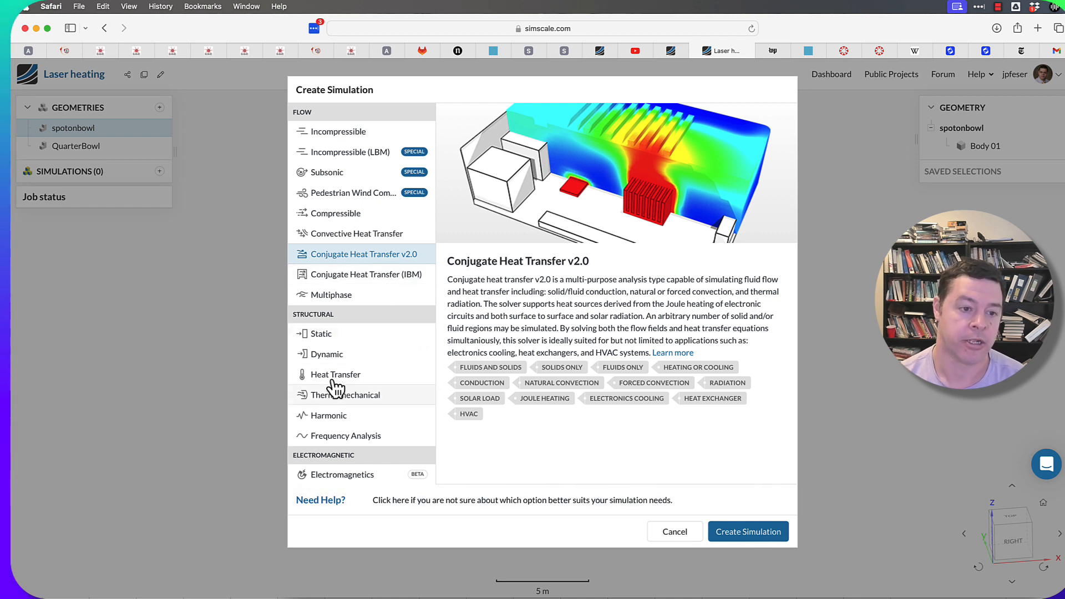
Select Heat Transfer under Structural and create the spotonbowl simulation
left_click(335, 374)
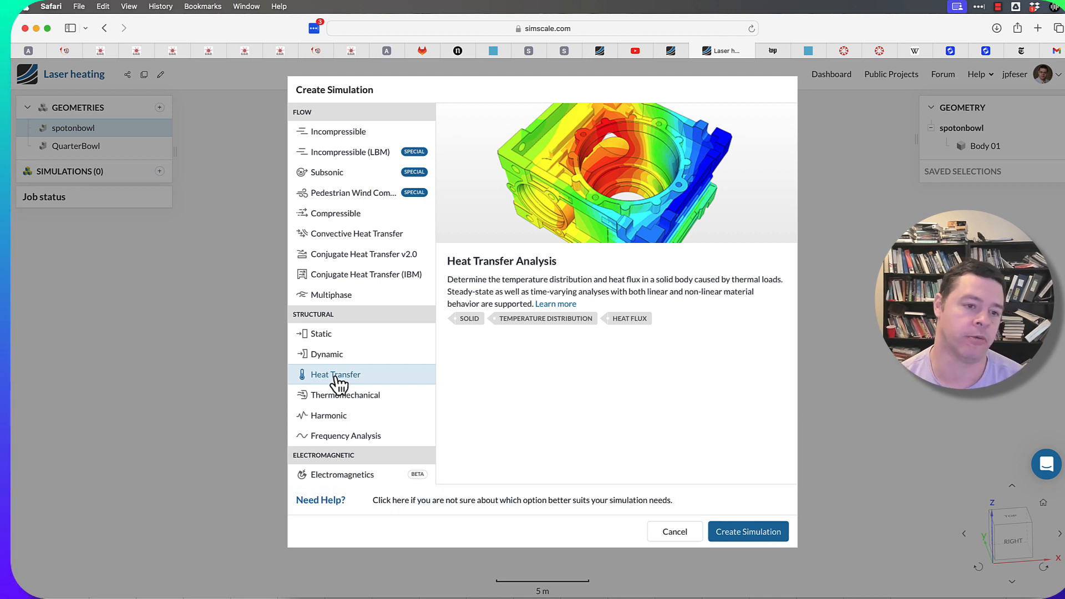
mouse_move(352, 376)
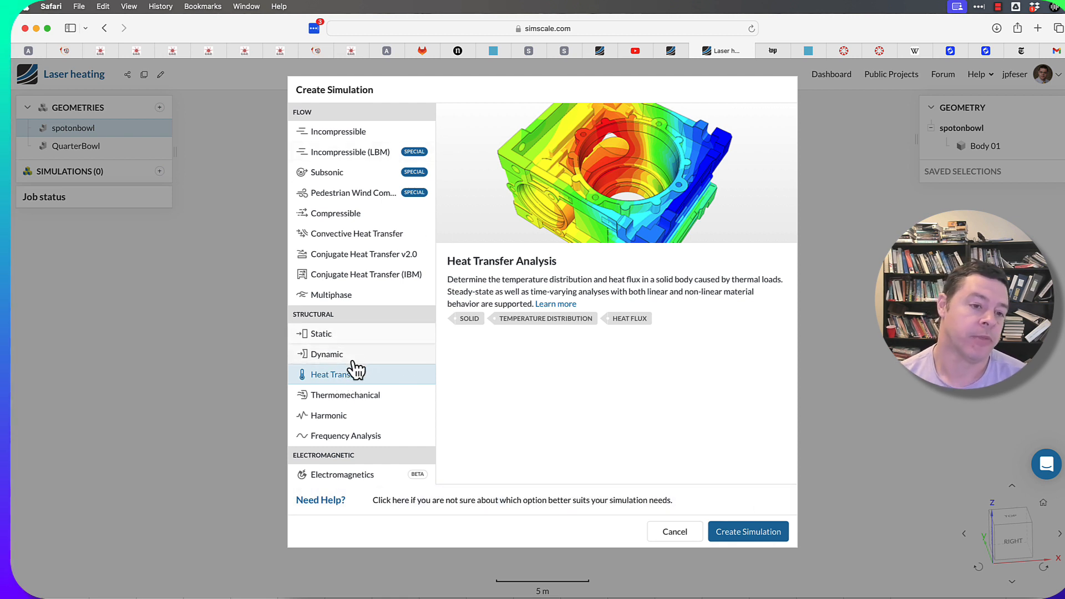
mouse_move(345, 383)
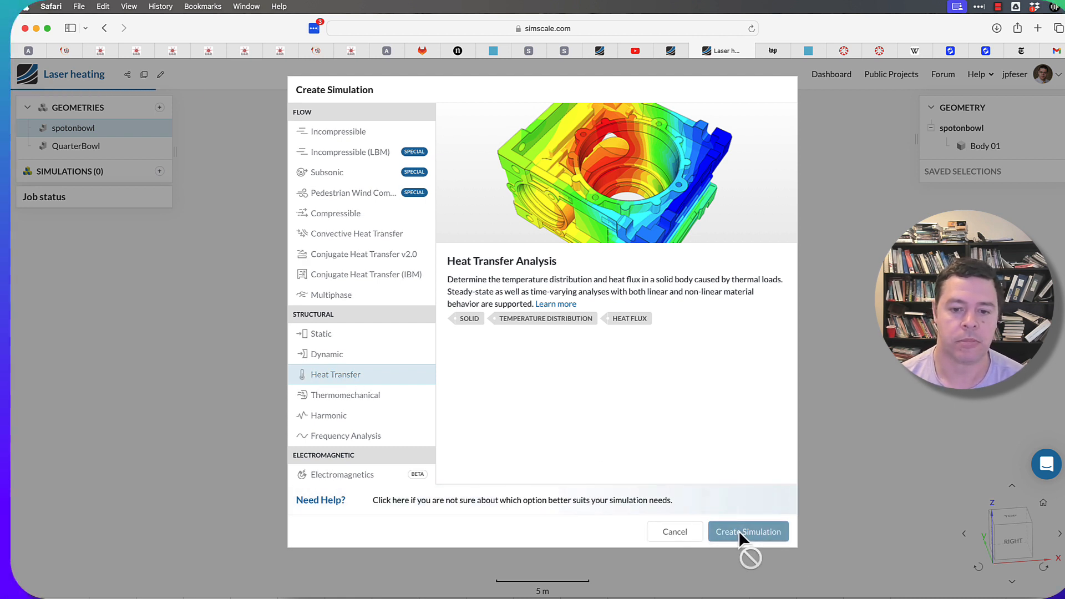
left_click(747, 532)
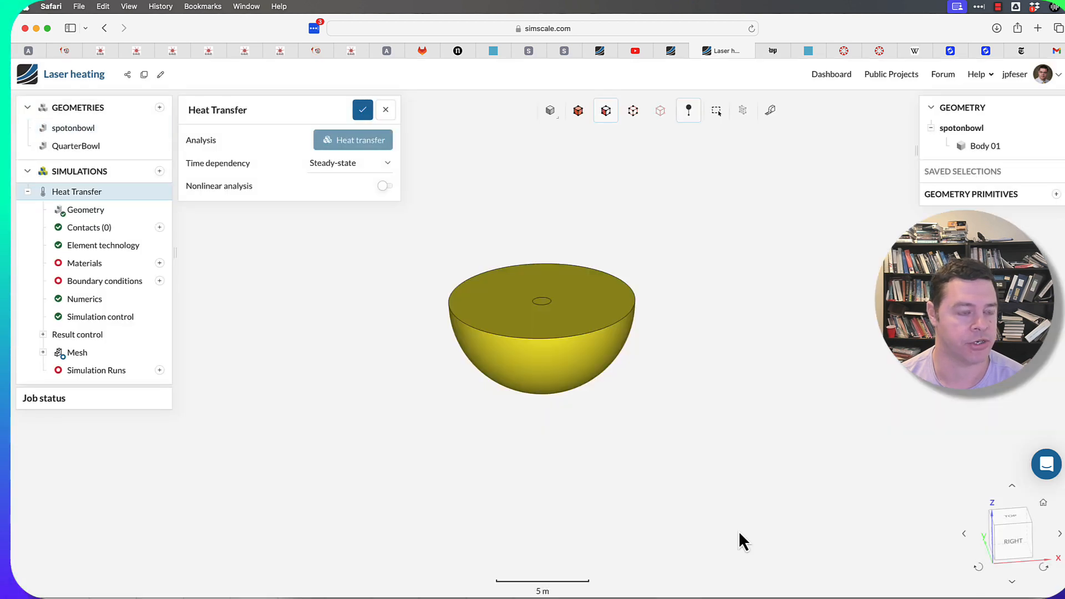